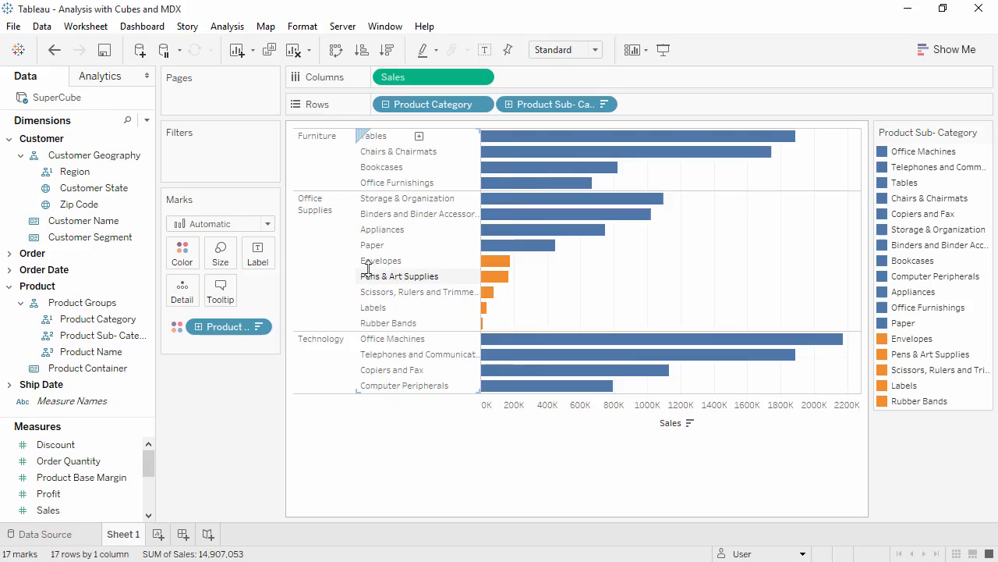
Select the Office Supplies subcategories Envelopes through Rubber Bands in the bar chart
click(382, 260)
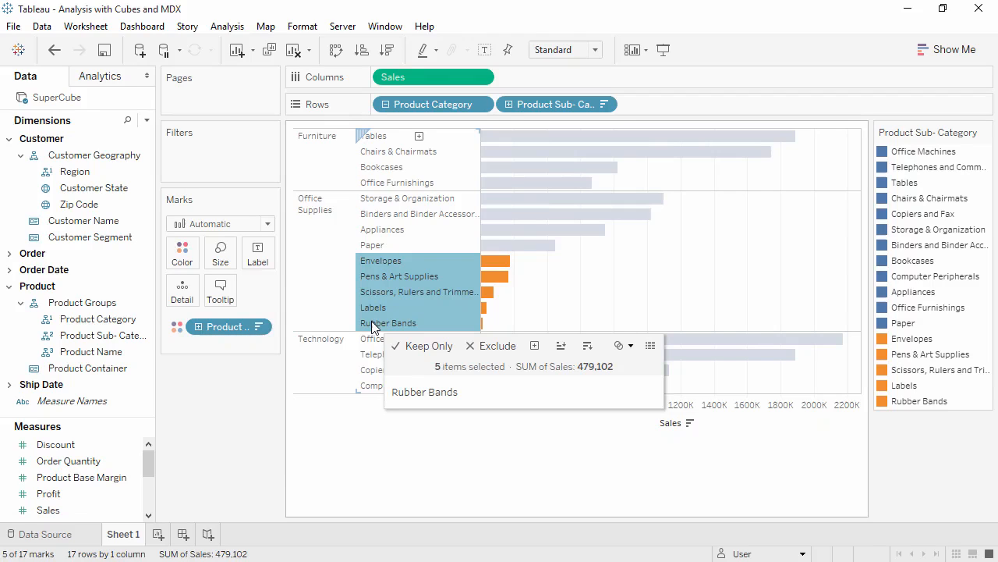
click(160, 416)
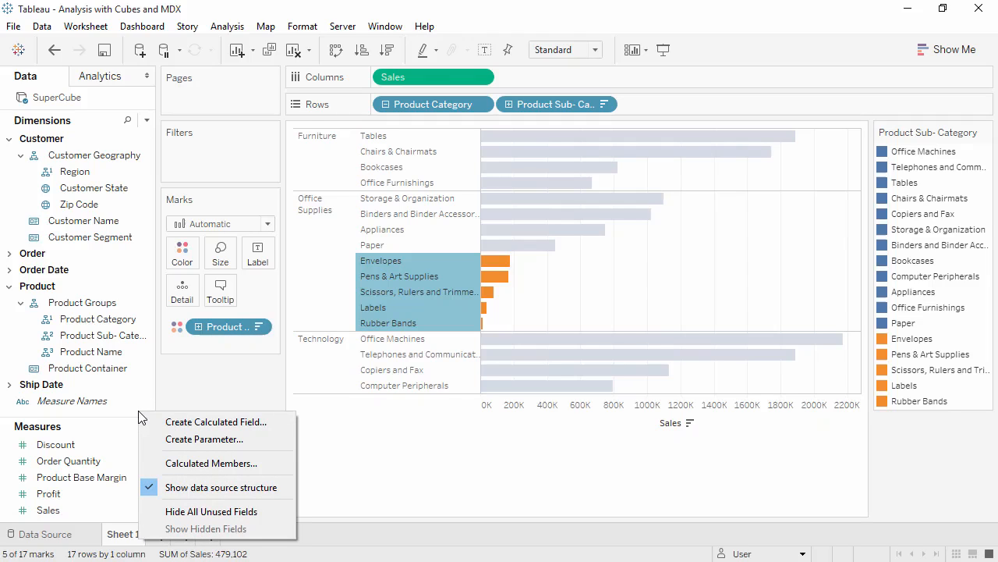
mouse_move(211, 462)
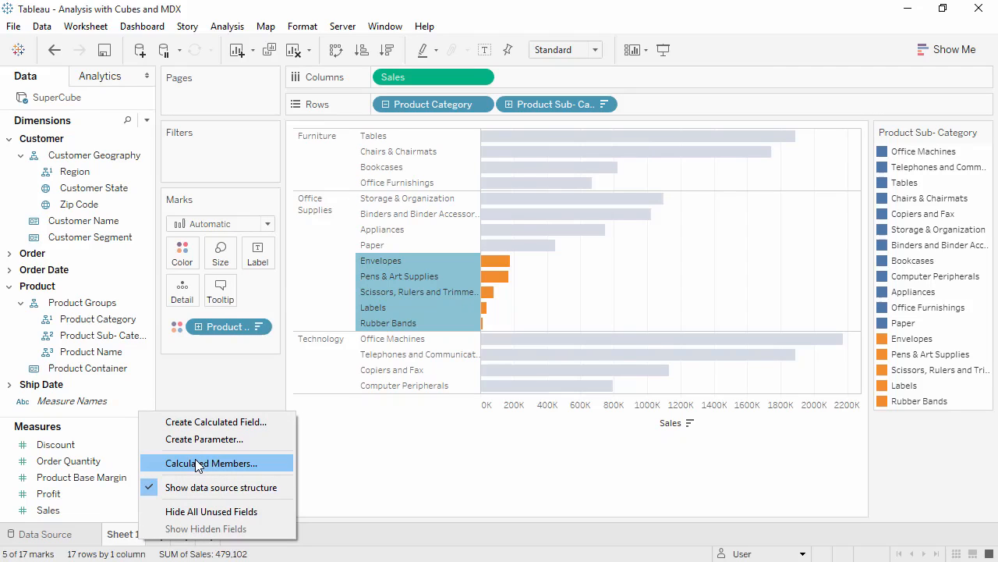
Create a calculated member named Small Items on the [Product].[Product Groups] hierarchy
click(212, 462)
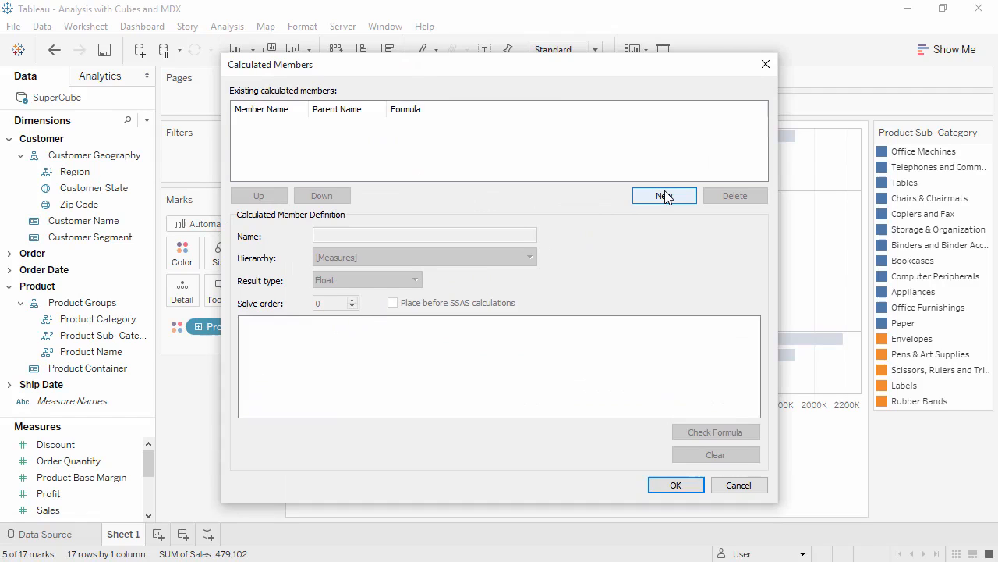
click(664, 195)
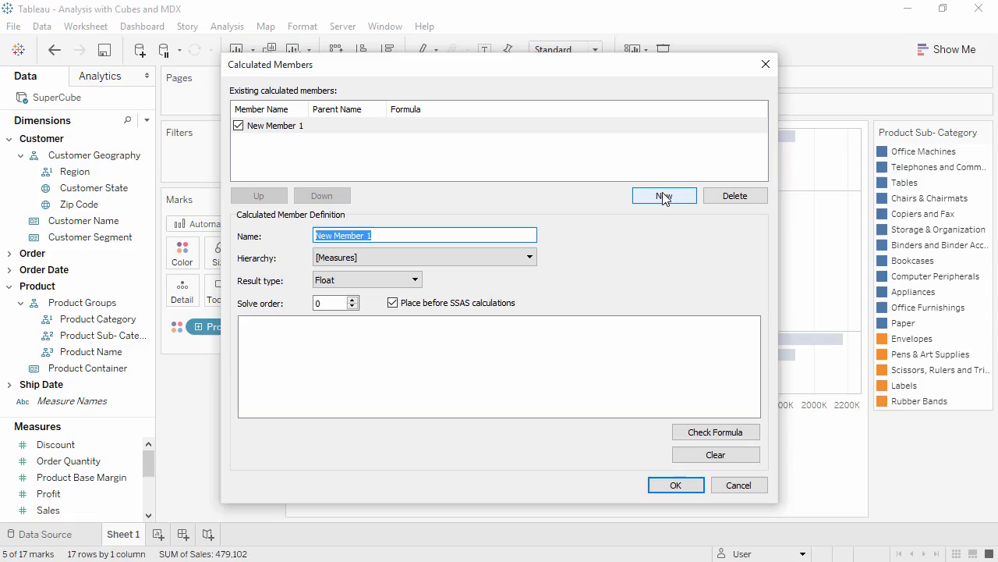
text(Small Items)
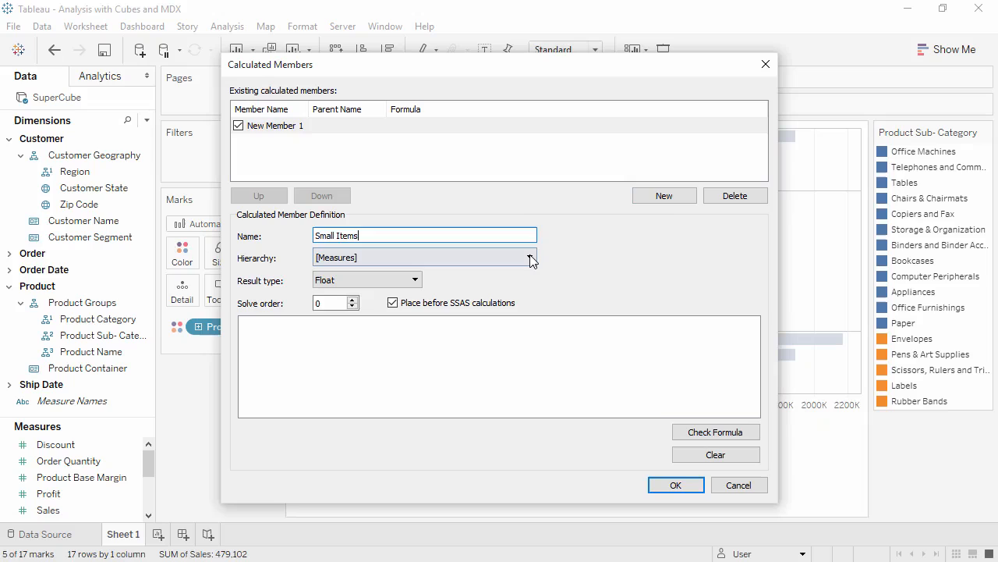
click(531, 258)
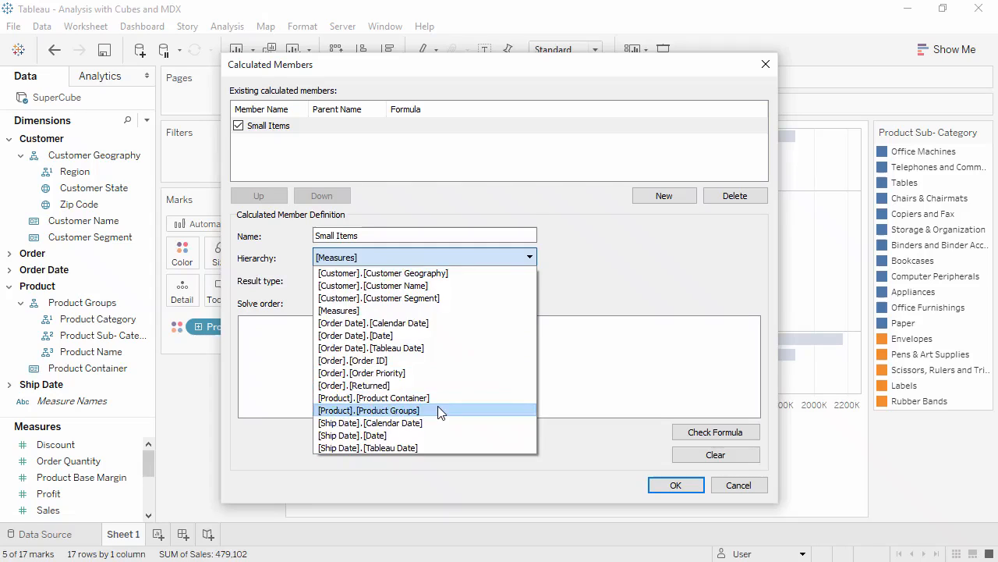
click(368, 411)
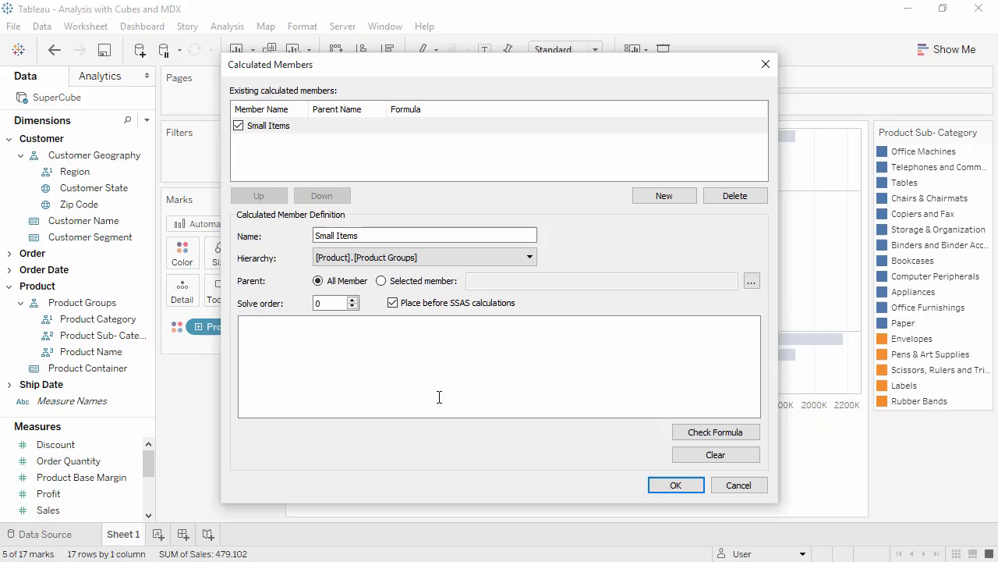
Set Office Supplies as the parent member of Small Items
click(750, 280)
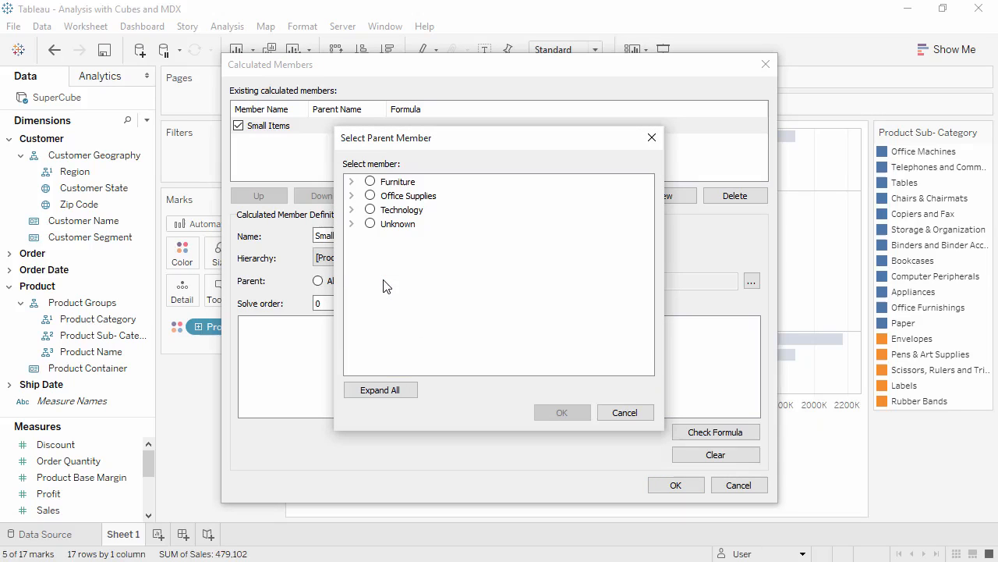
click(371, 195)
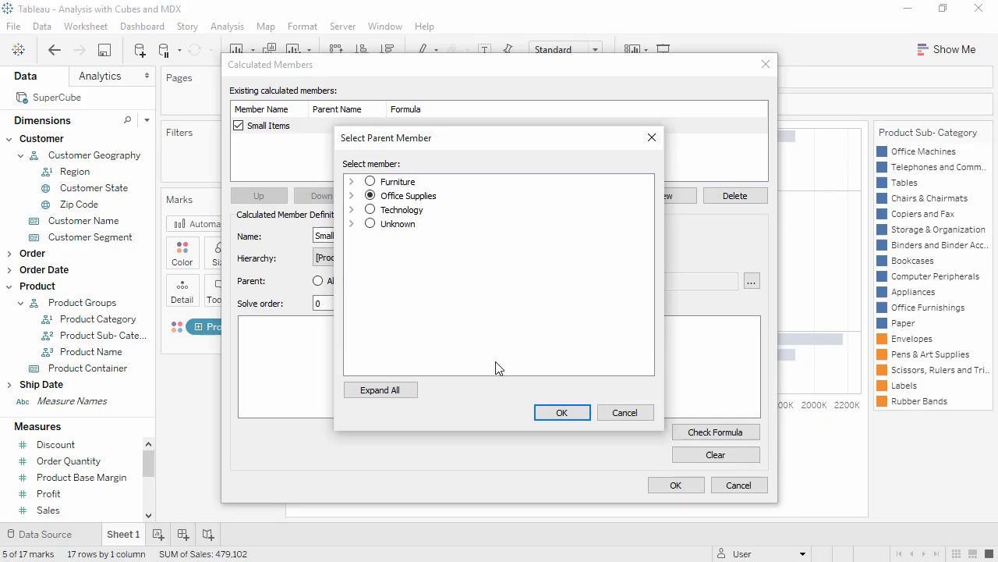
click(562, 412)
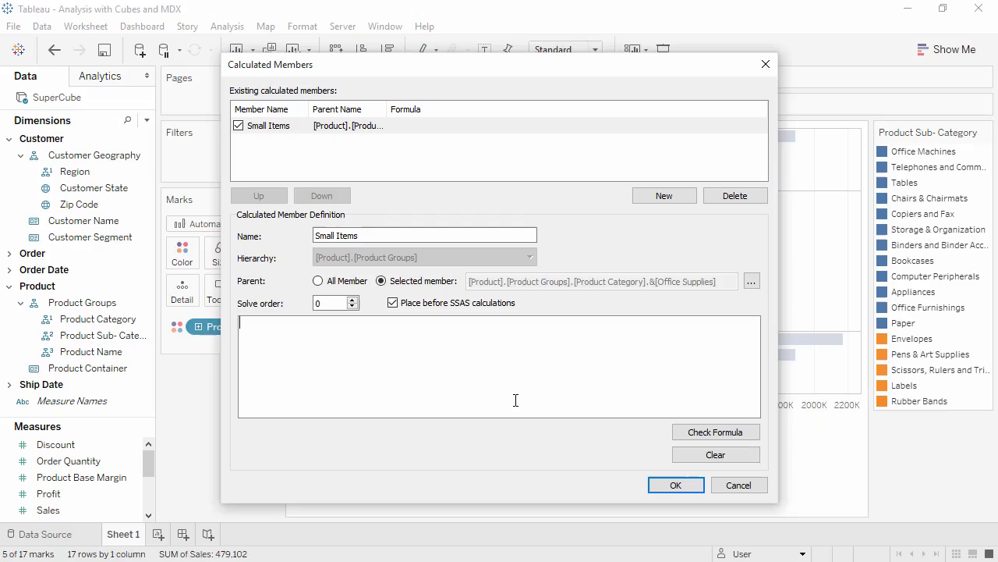
Paste the MDX sum of the five small subcategories and validate the formula
right_click(515, 401)
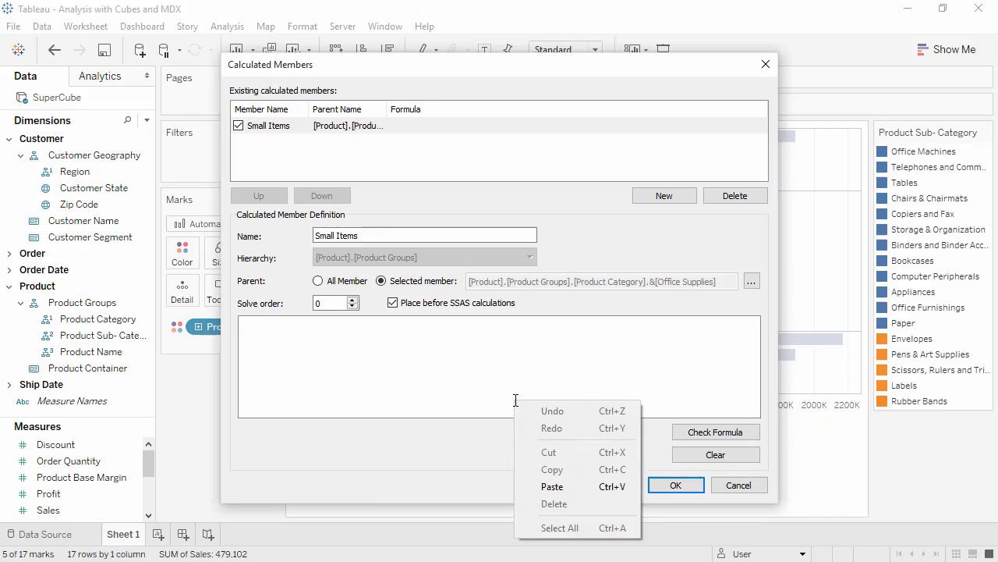
click(552, 486)
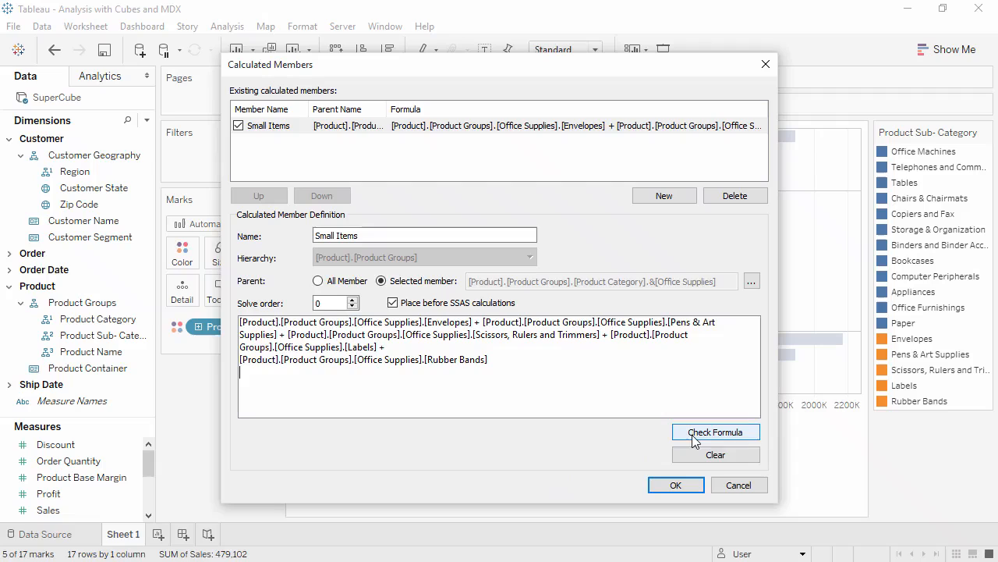
click(714, 431)
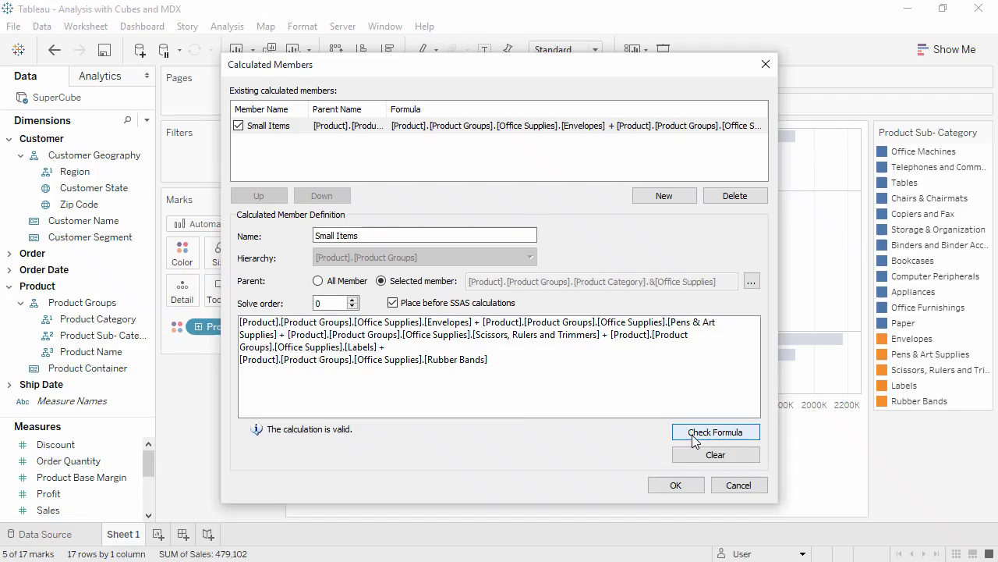
mouse_move(673, 474)
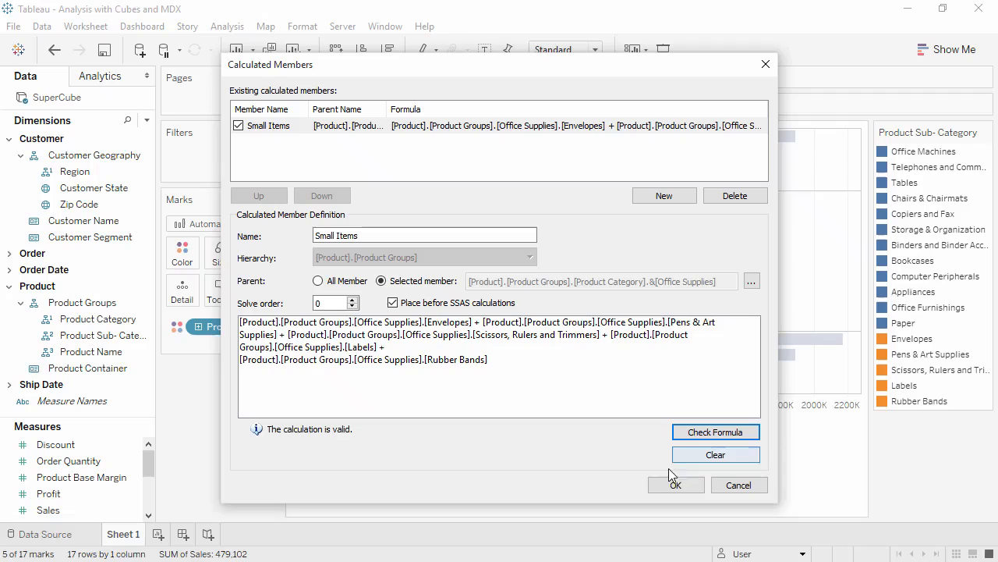
Save Small Items, exclude Envelopes through Rubber Bands from the view, and start Sheet 2
click(676, 484)
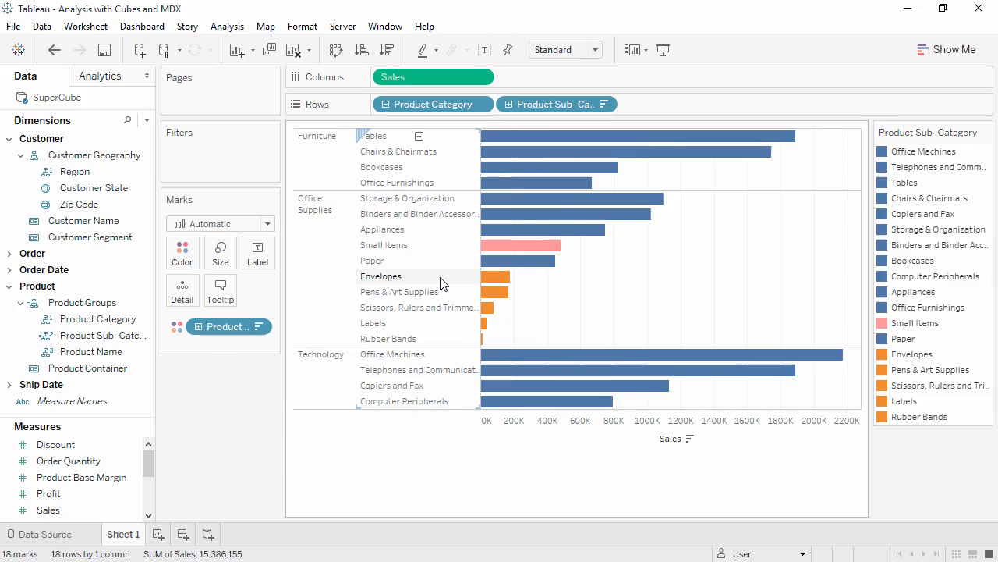
click(507, 275)
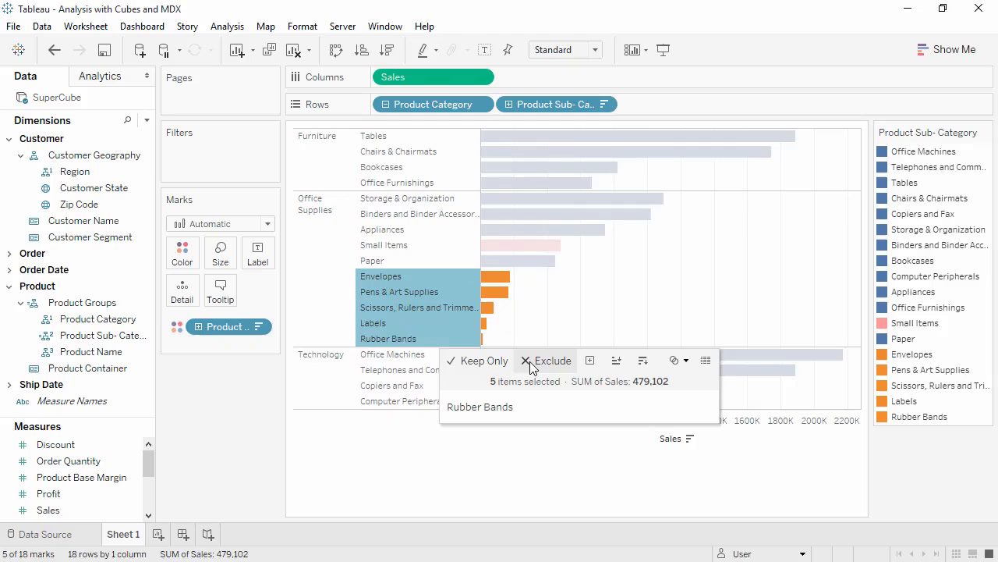
click(553, 361)
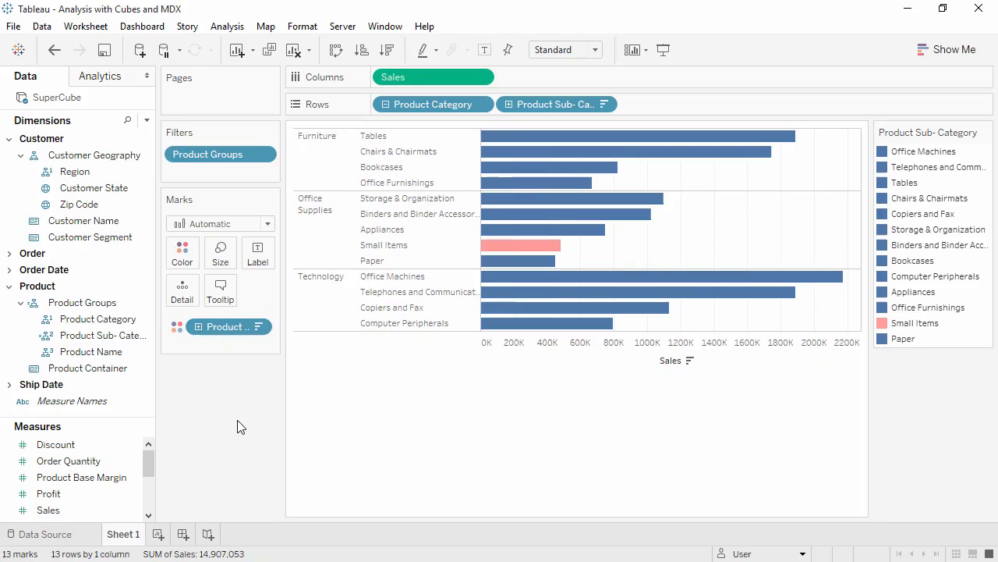
mouse_move(238, 426)
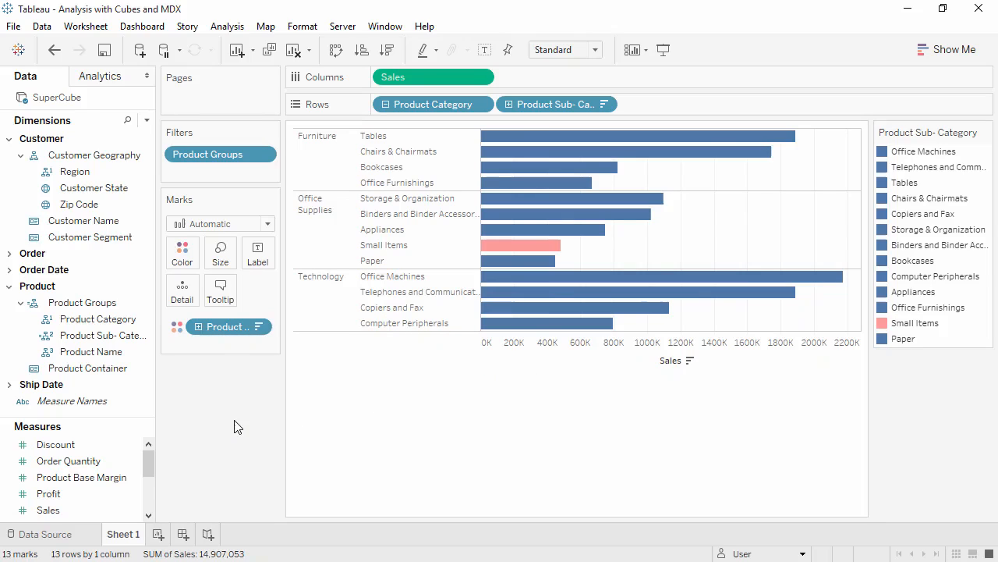
click(82, 302)
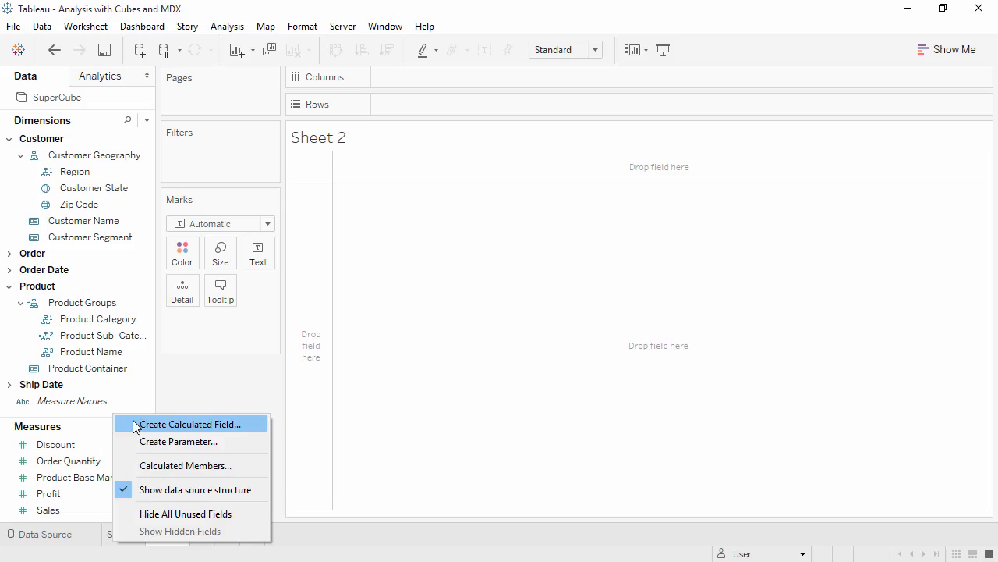
click(191, 424)
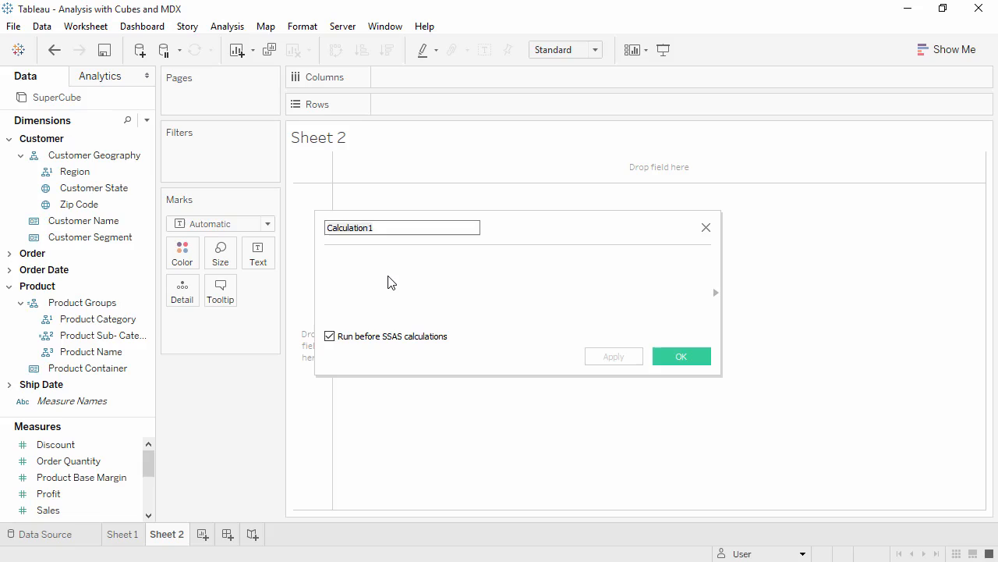
mouse_move(675, 228)
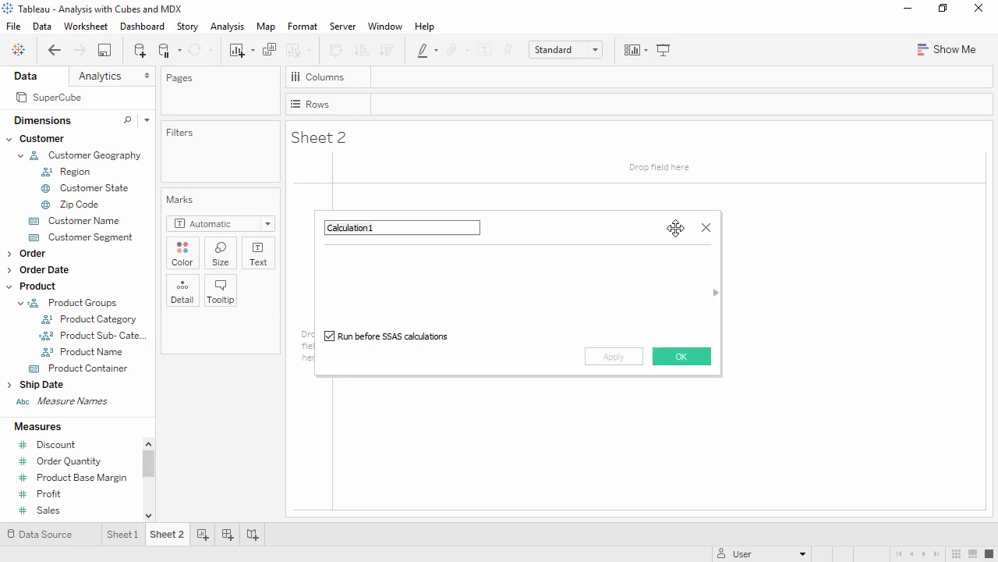
click(706, 227)
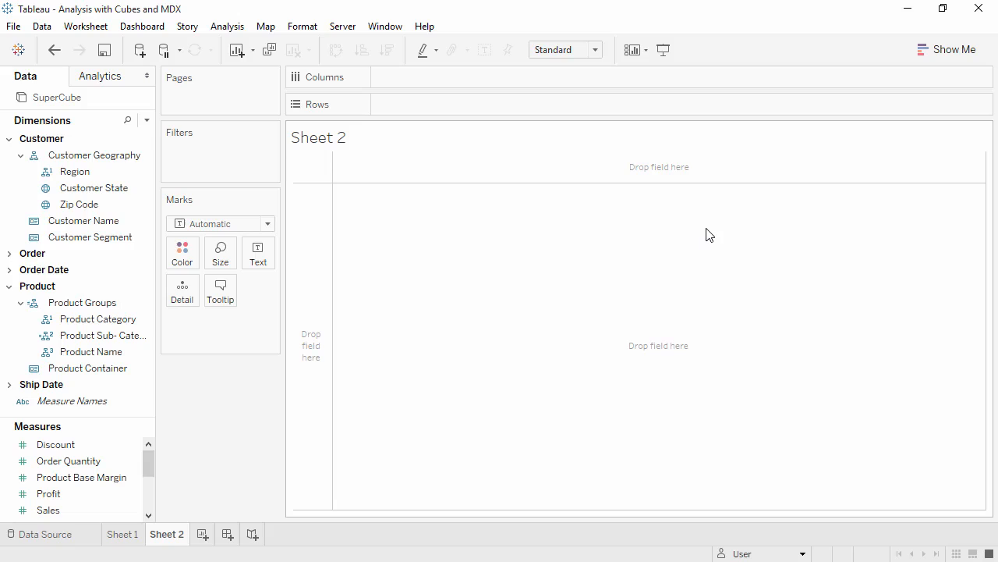
mouse_move(211, 396)
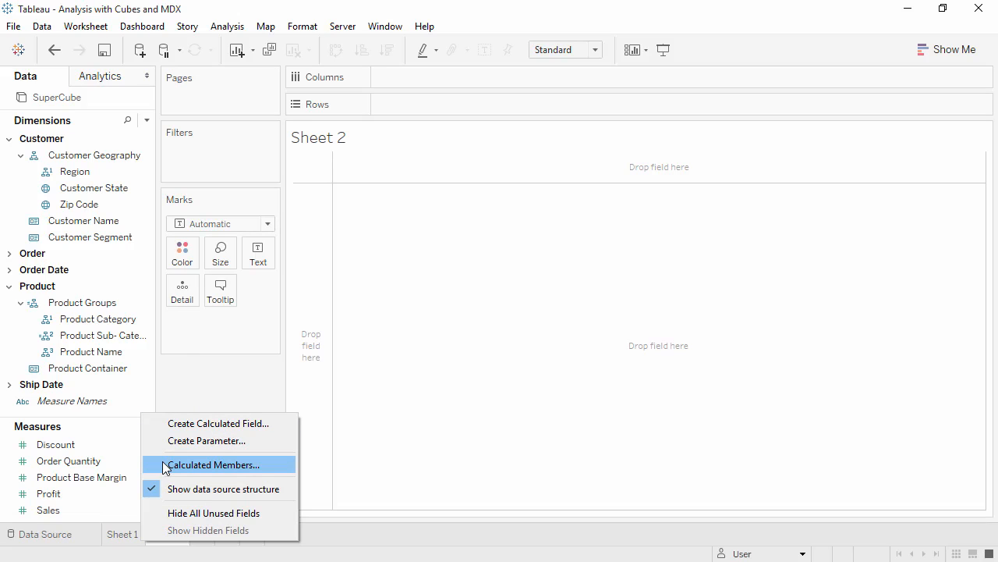
Create a West Sales calculated member on [Measures] with a Sales/West tuple formula
click(213, 464)
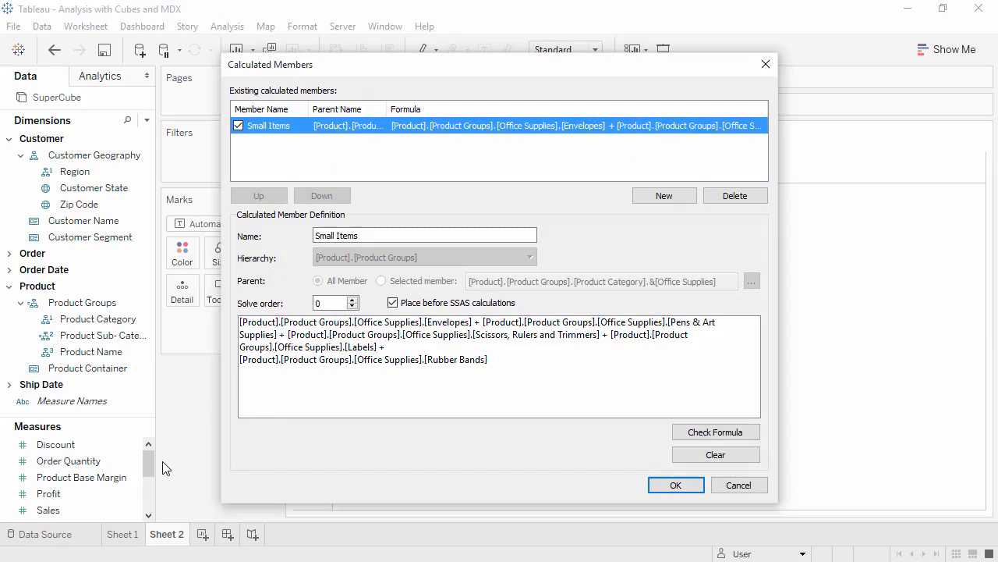
click(664, 196)
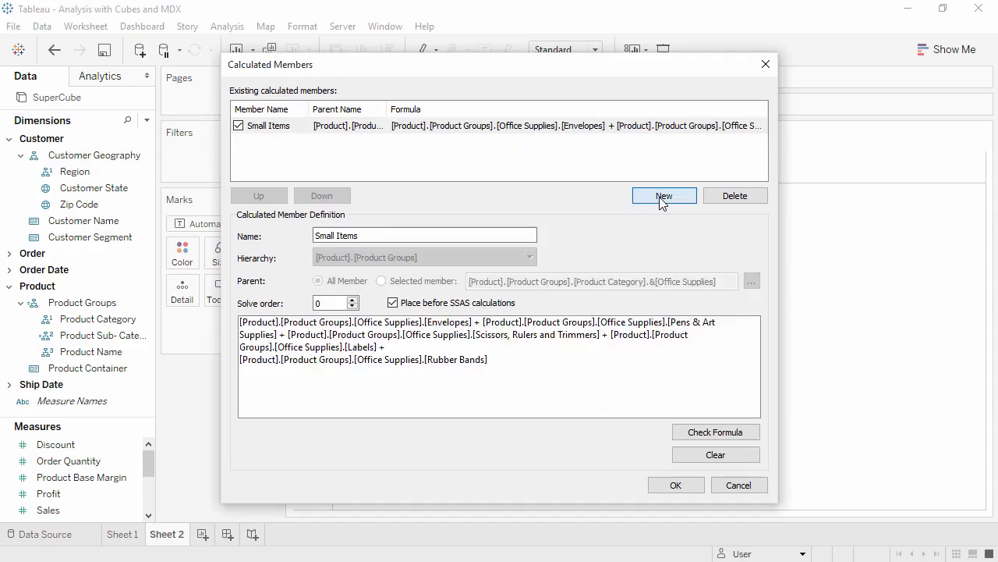
click(664, 195)
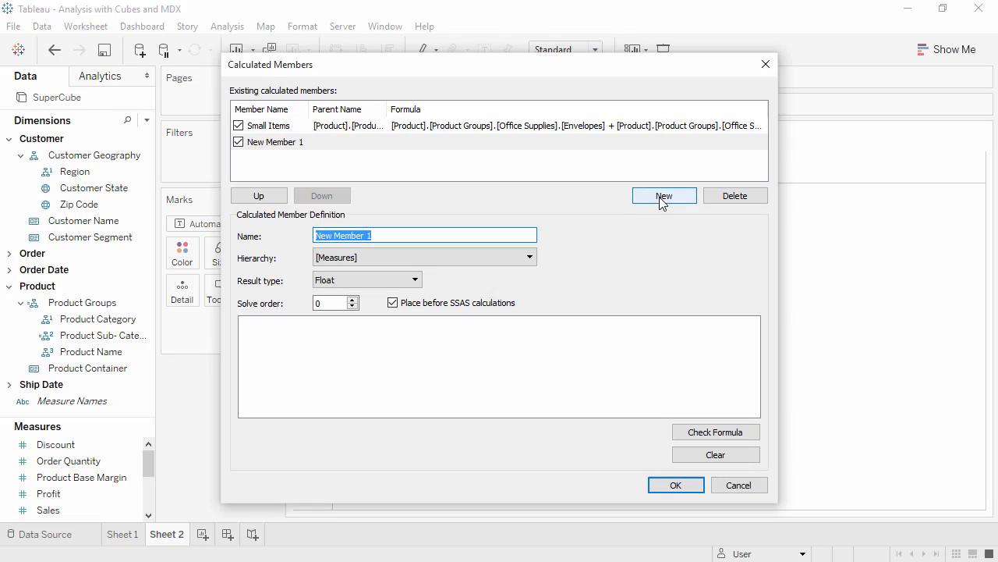
text(West Sales)
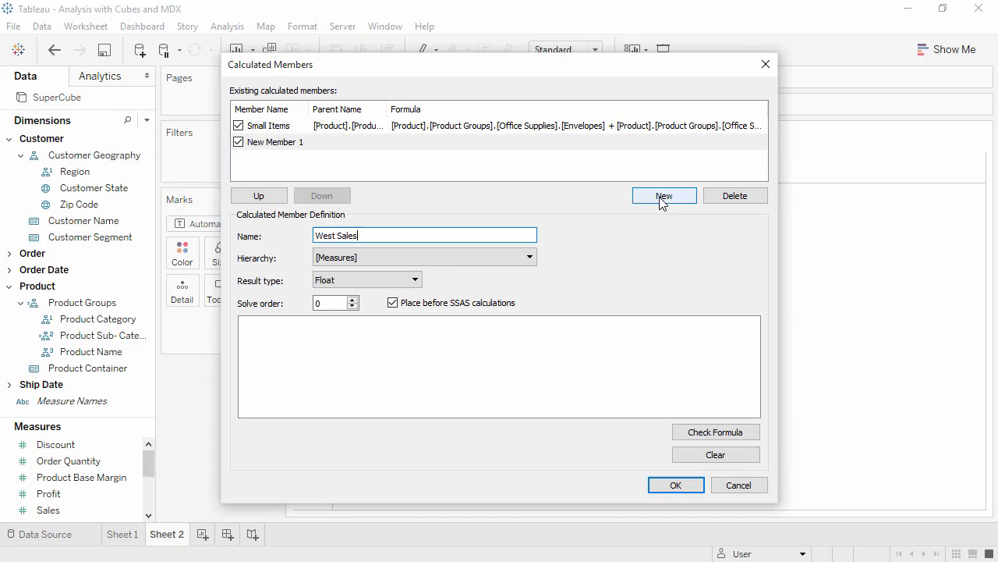
click(530, 257)
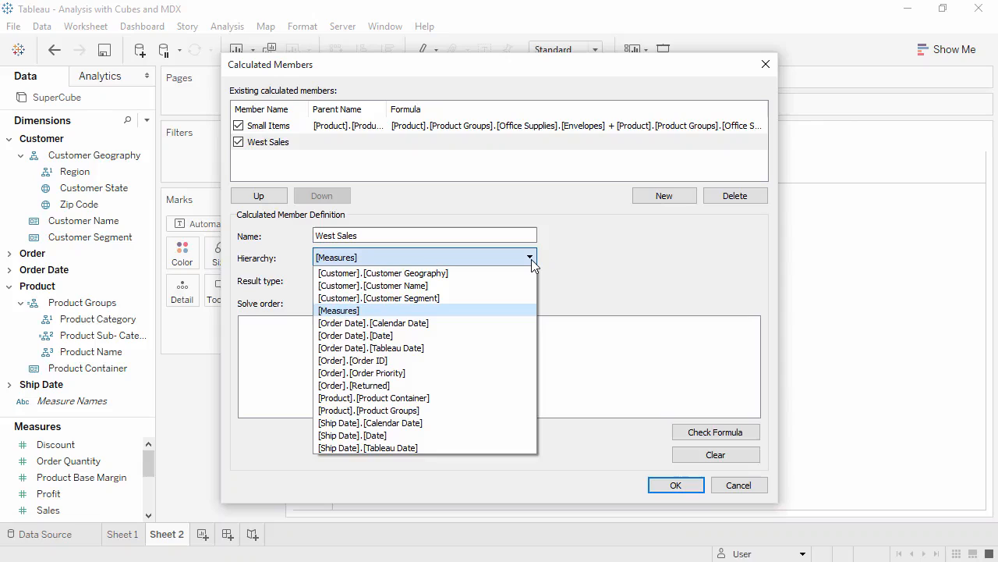
click(339, 309)
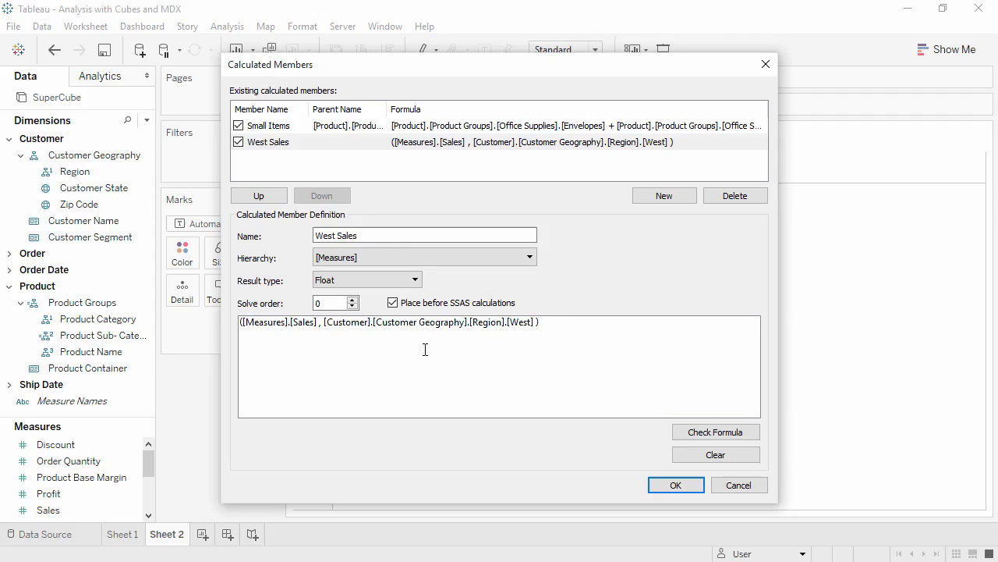
click(537, 322)
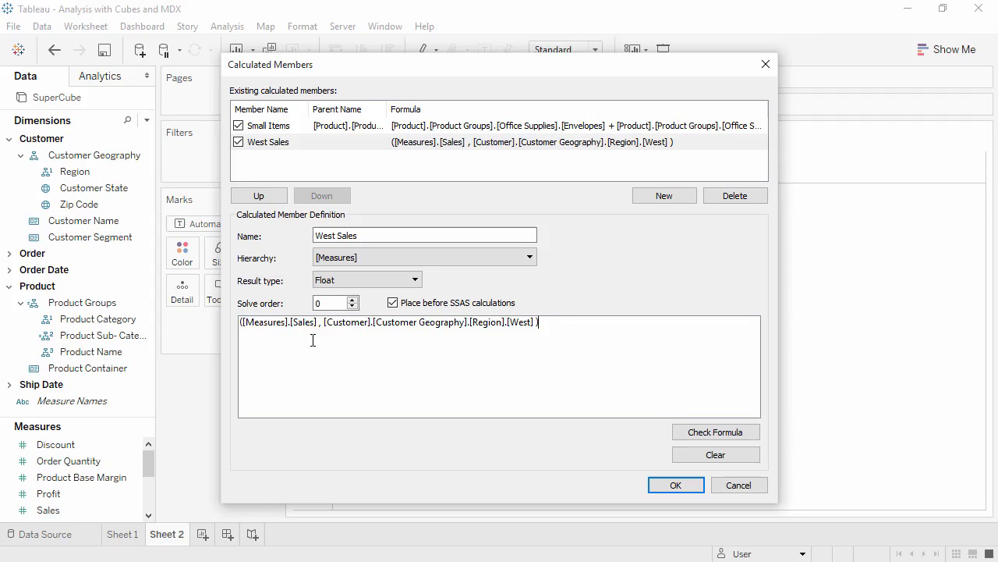
mouse_move(367, 341)
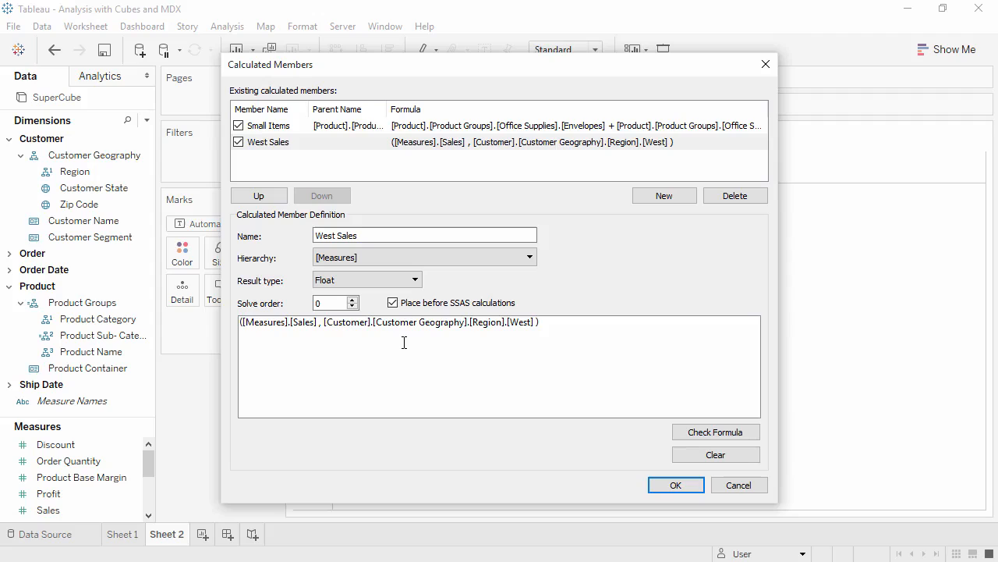
click(537, 322)
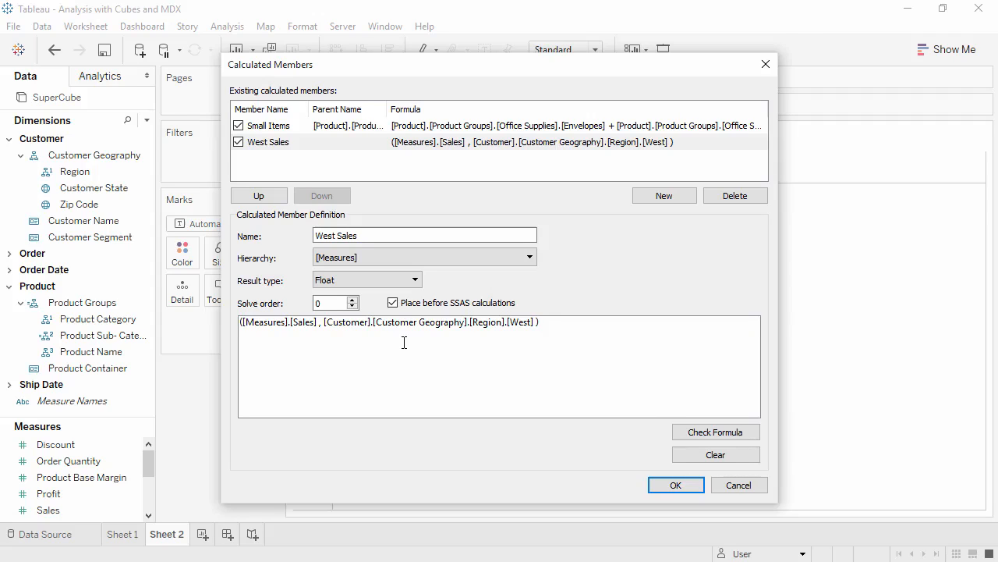
click(538, 323)
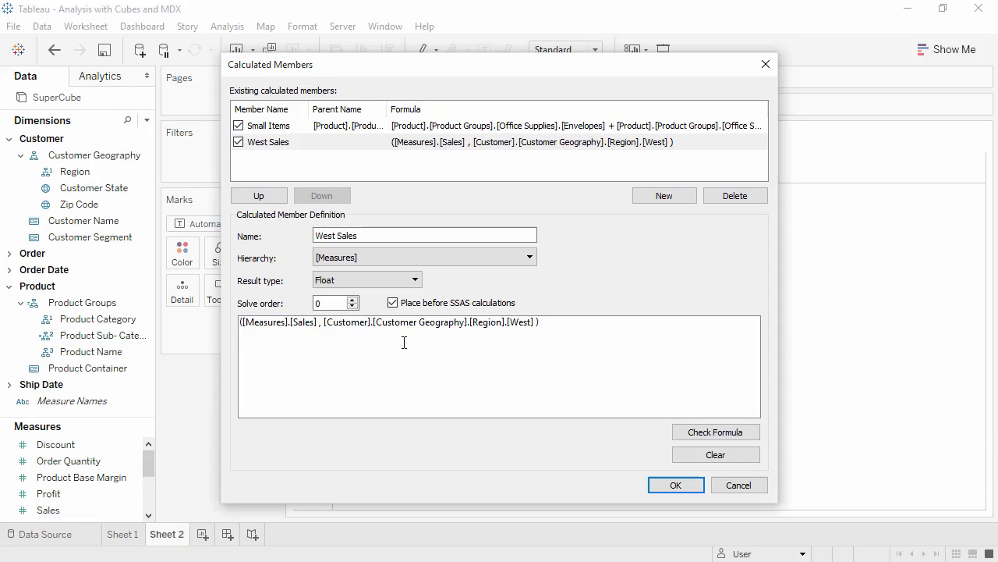
mouse_move(616, 492)
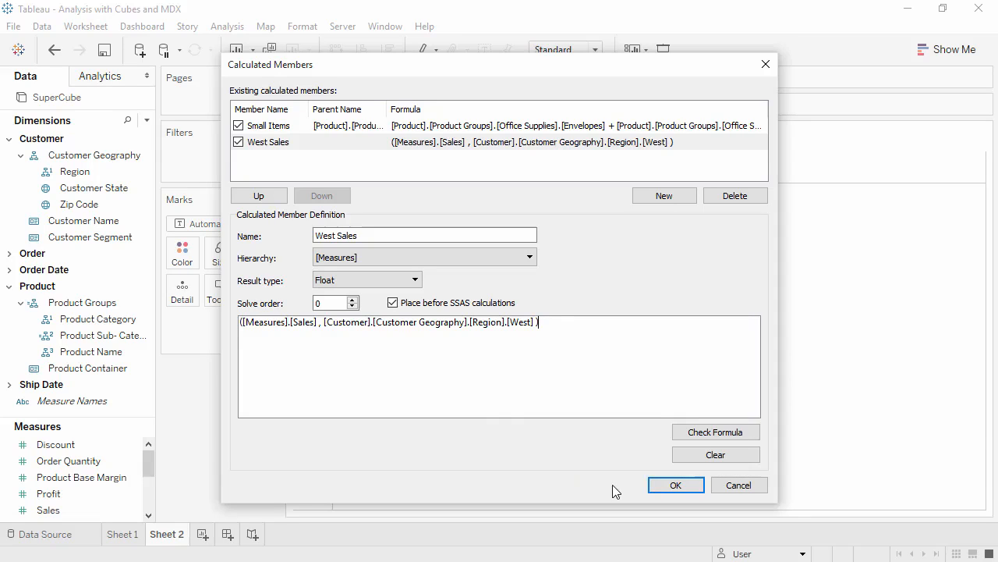
Save West Sales and chart it by Region, each bar showing 3,898,802
click(676, 484)
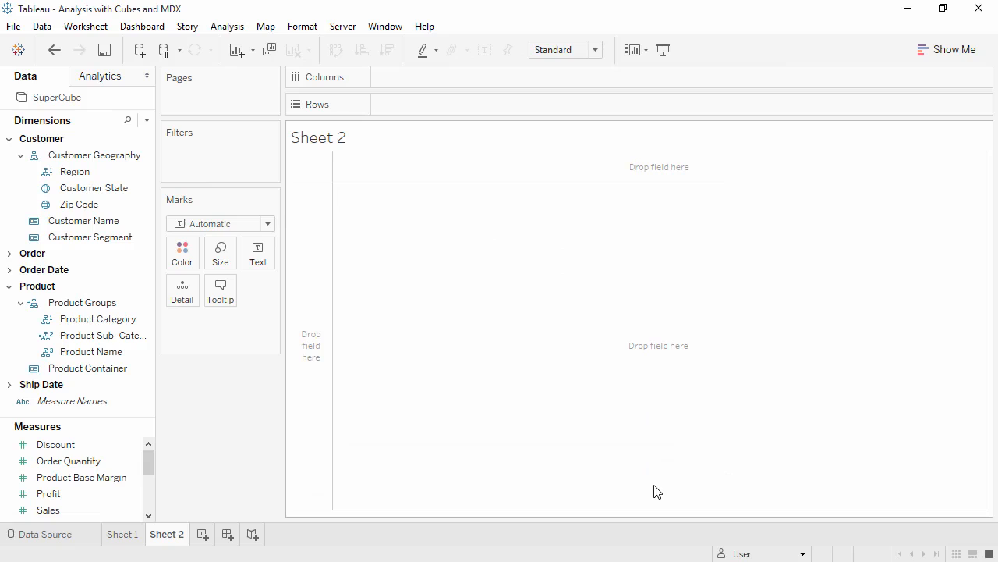
click(75, 170)
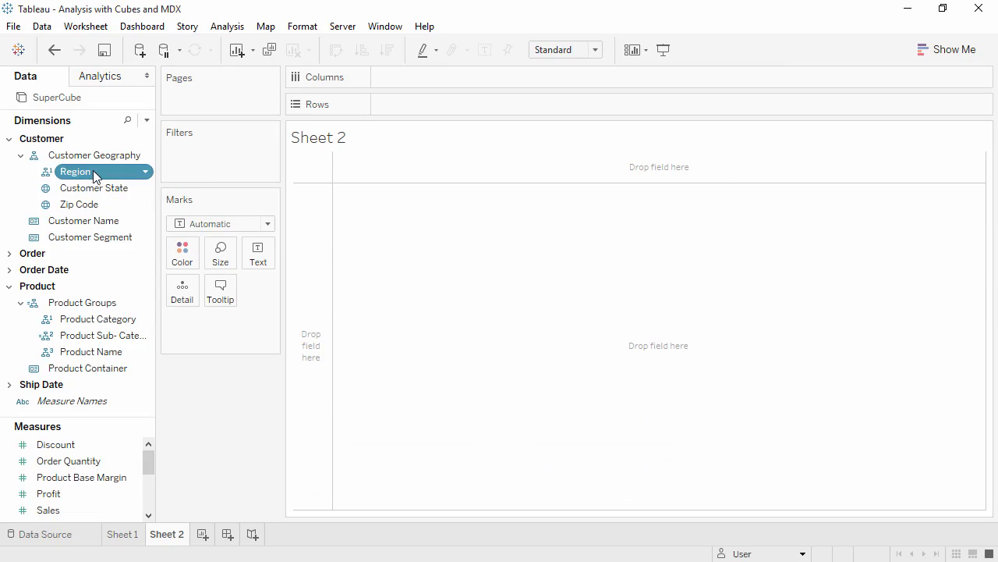
drag(75, 171, 434, 104)
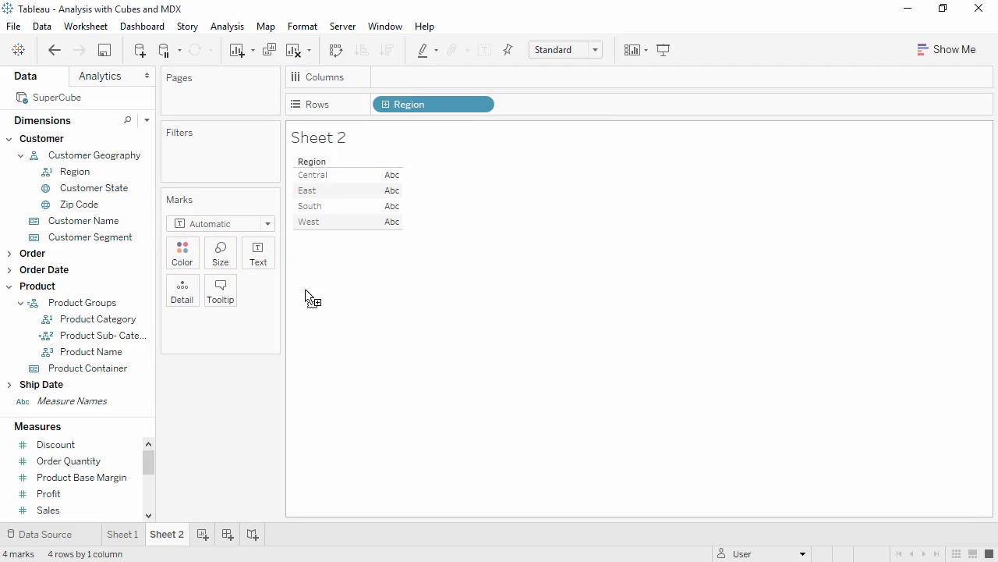
mouse_move(162, 392)
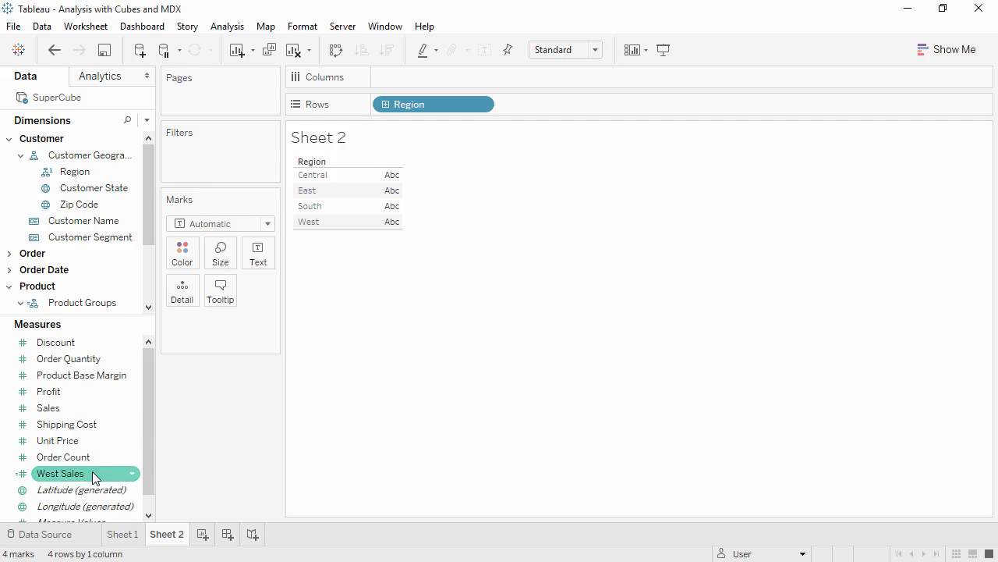
drag(60, 473, 433, 77)
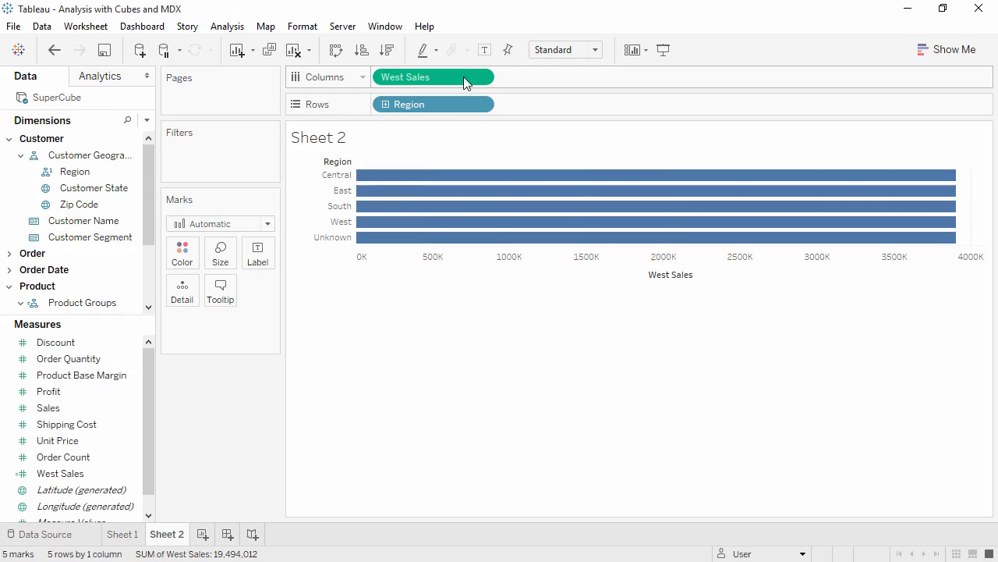
mouse_move(443, 222)
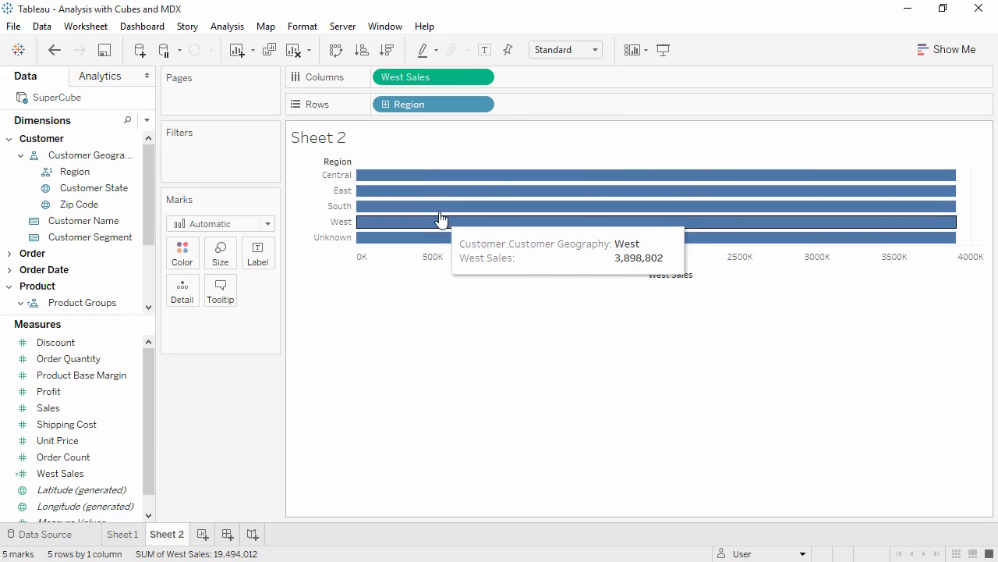
mouse_move(444, 200)
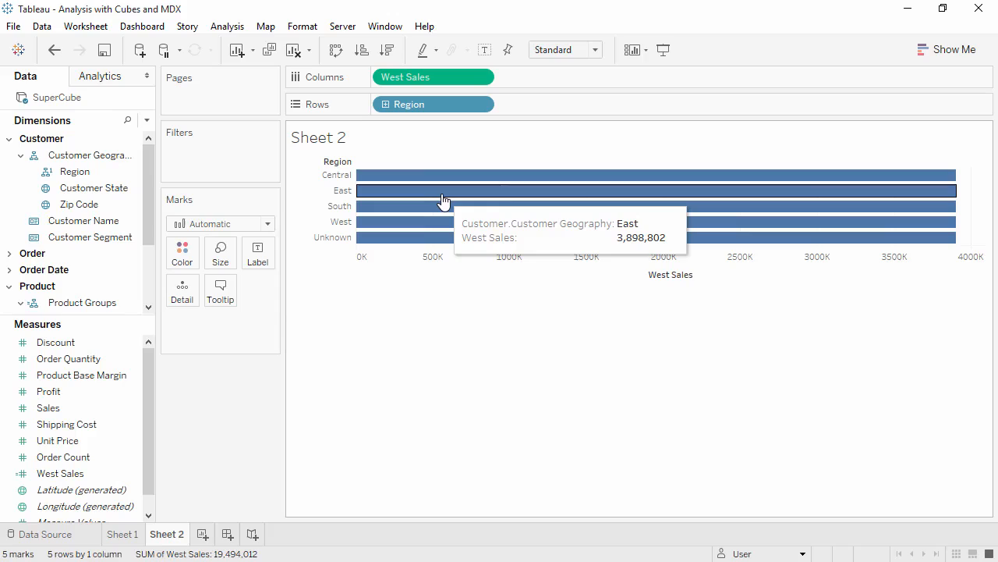